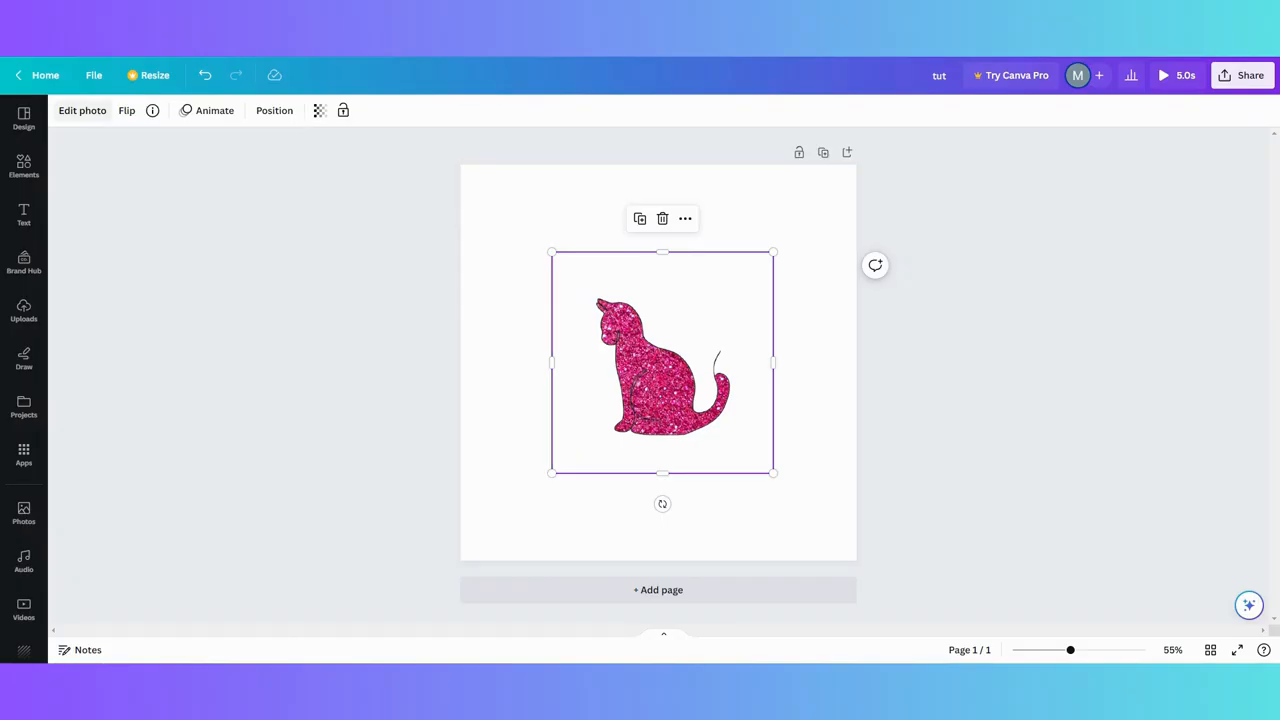
# Bring up Edit photo for the selected glitter pink cat image.
pyautogui.click(82, 110)
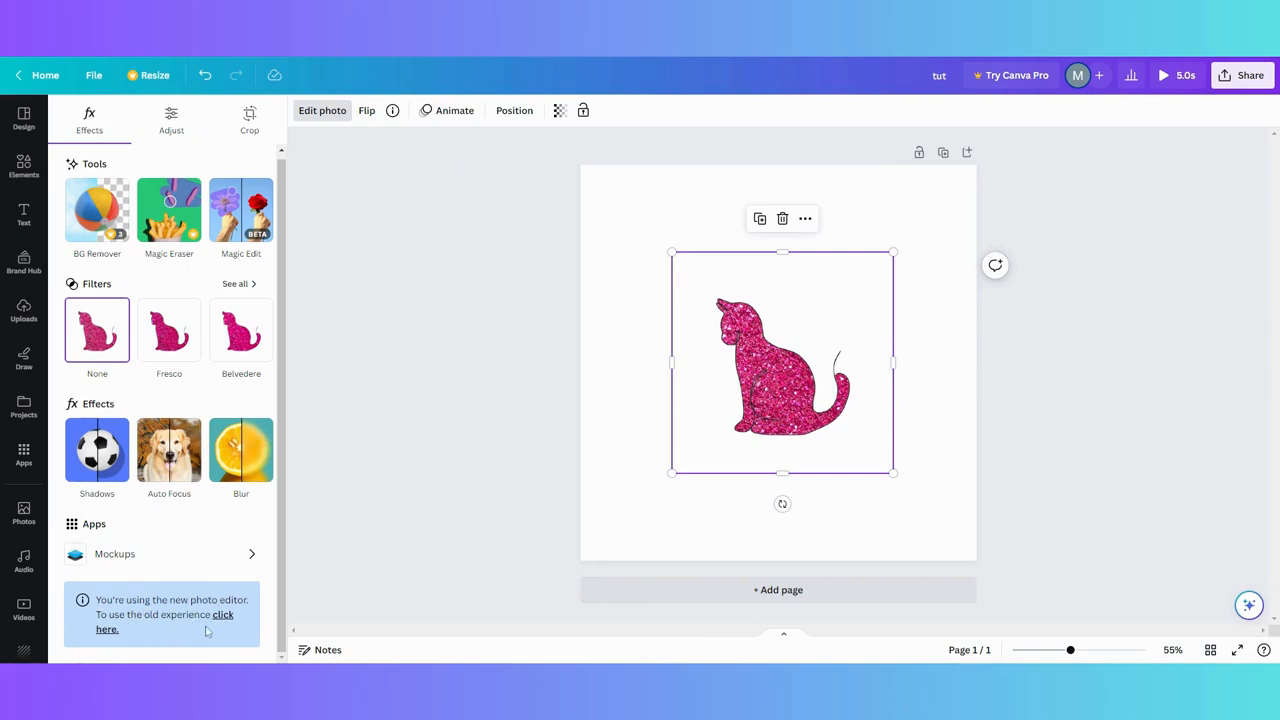
pyautogui.moveTo(222, 624)
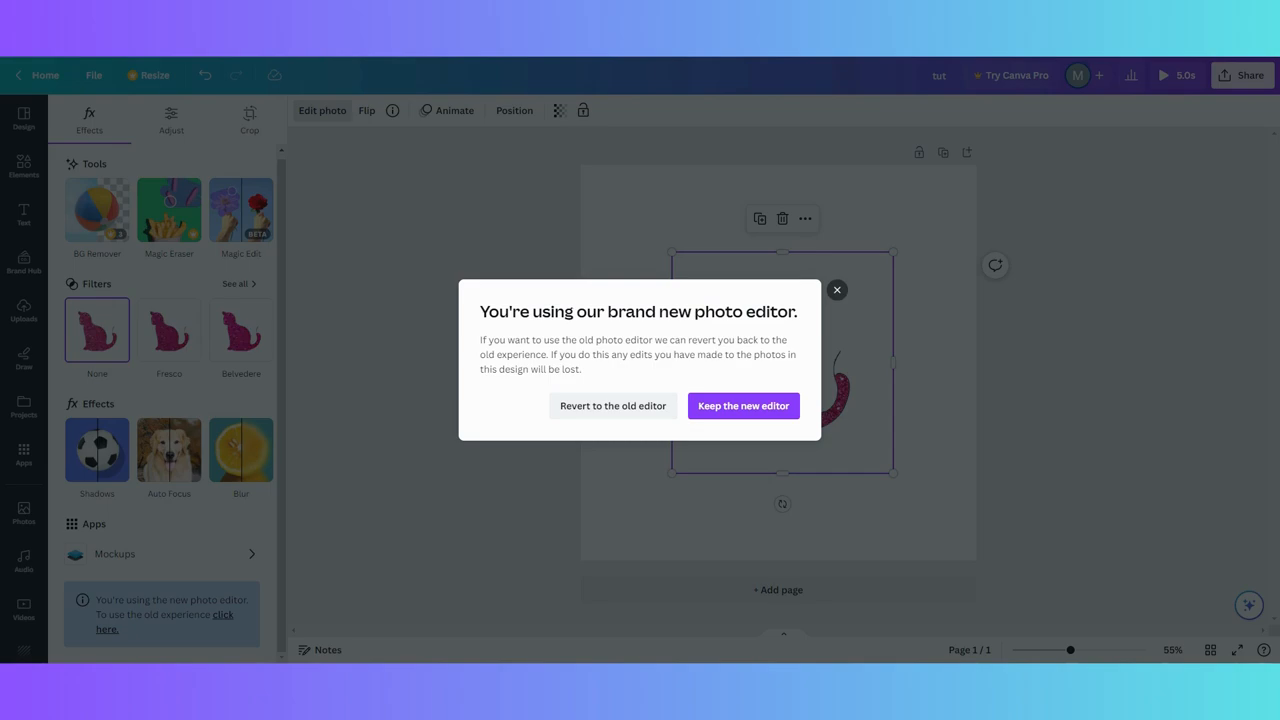
# Confirm Revert to the old editor from the new photo editor notice.
pyautogui.click(744, 404)
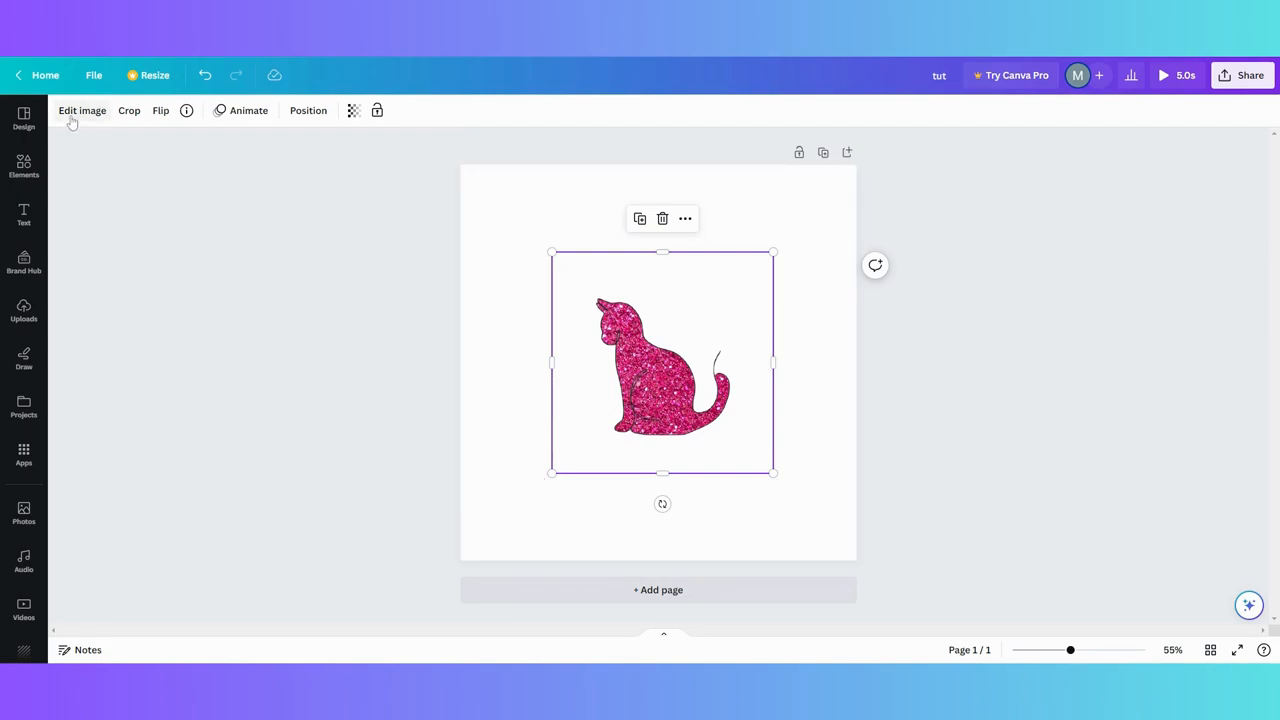
# Browse down through the old editor's Edit image effects panel for the cat.
pyautogui.click(82, 110)
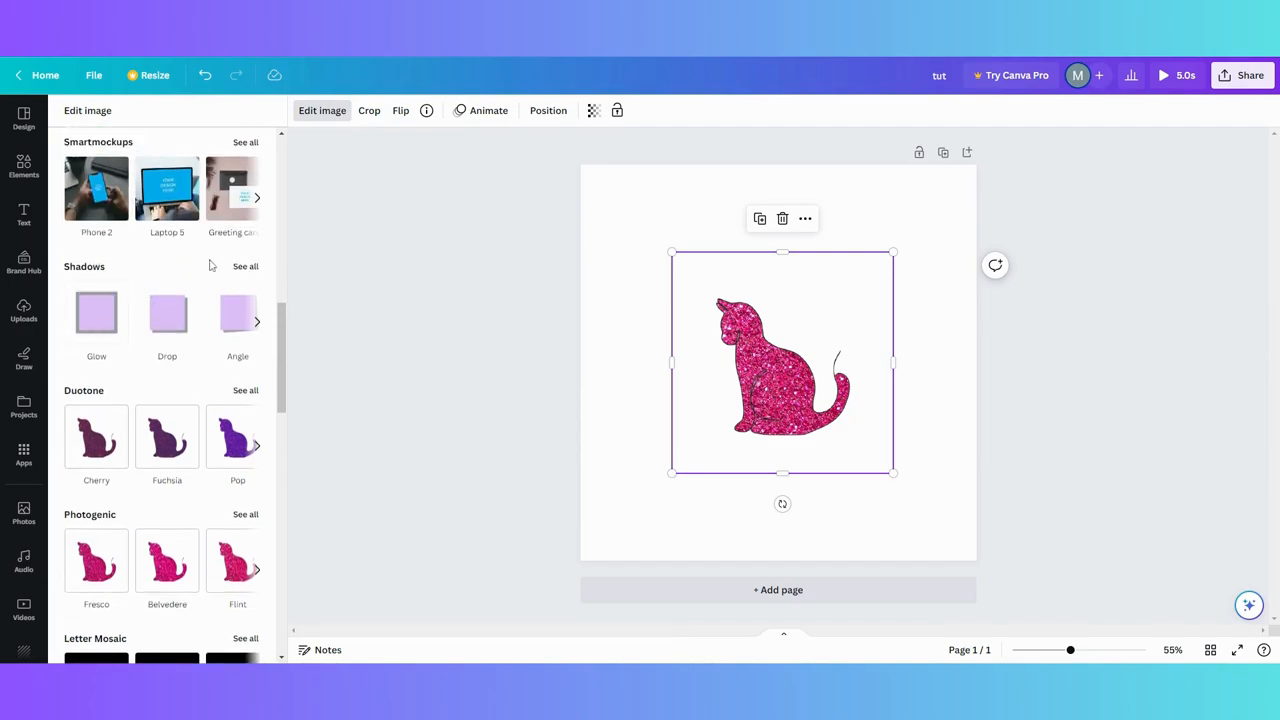
pyautogui.click(244, 266)
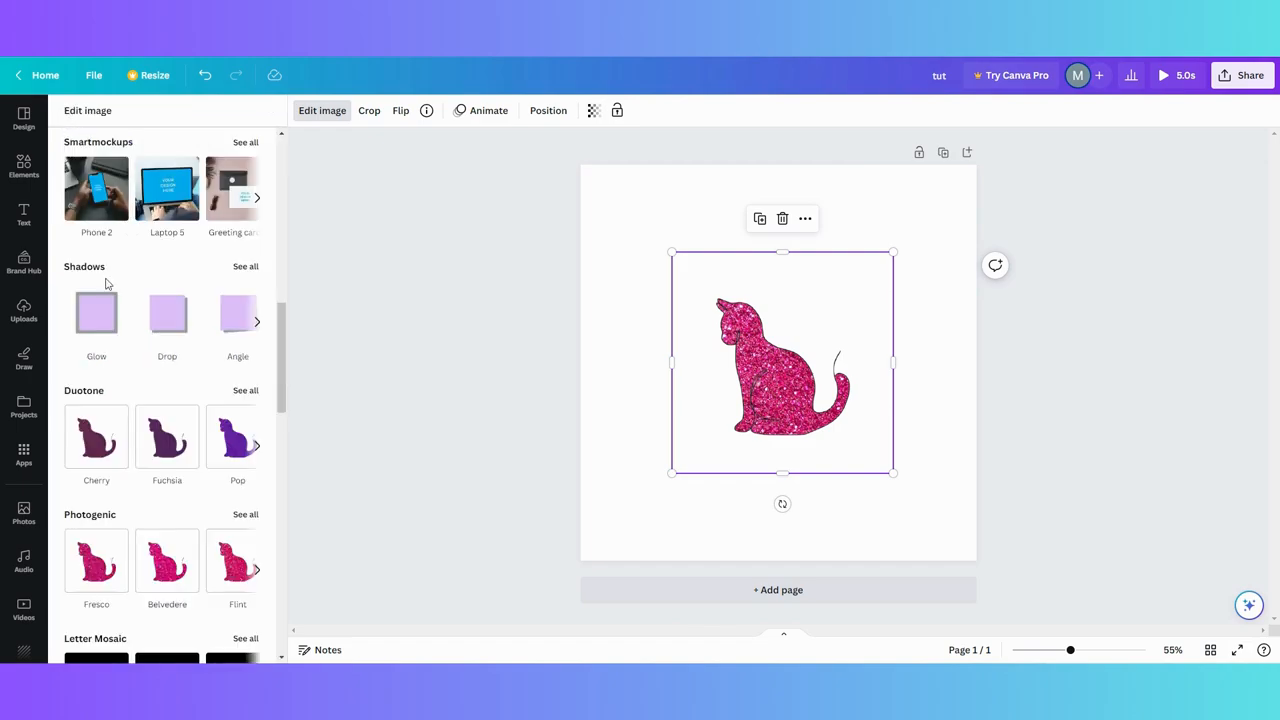
pyautogui.scroll(-3)
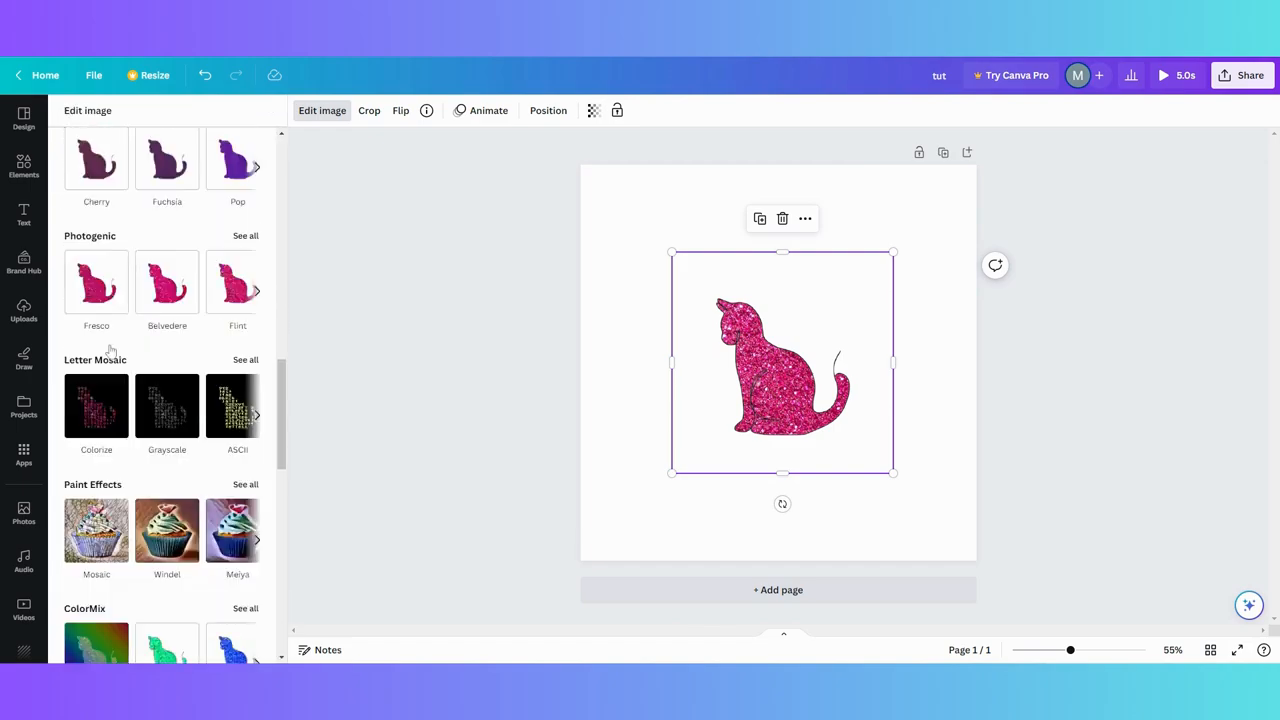
pyautogui.scroll(-3)
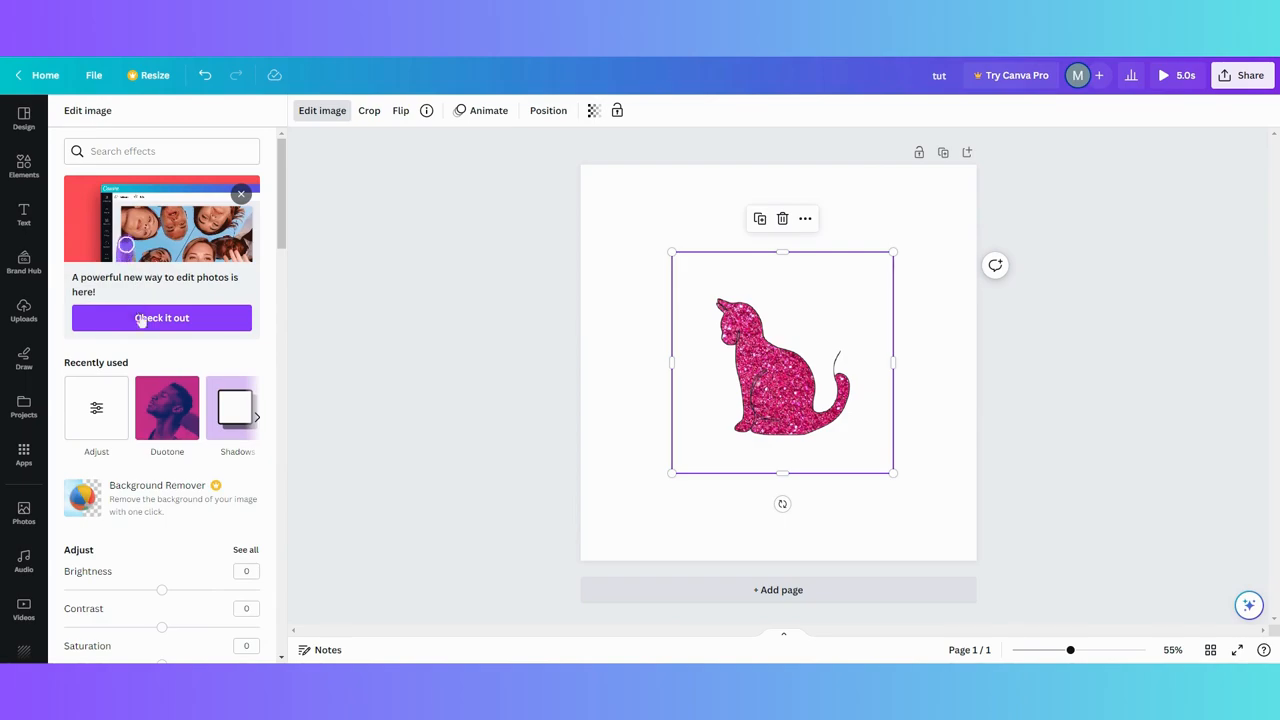
# Return to the new photo editor via Check it out on the banner.
pyautogui.click(160, 316)
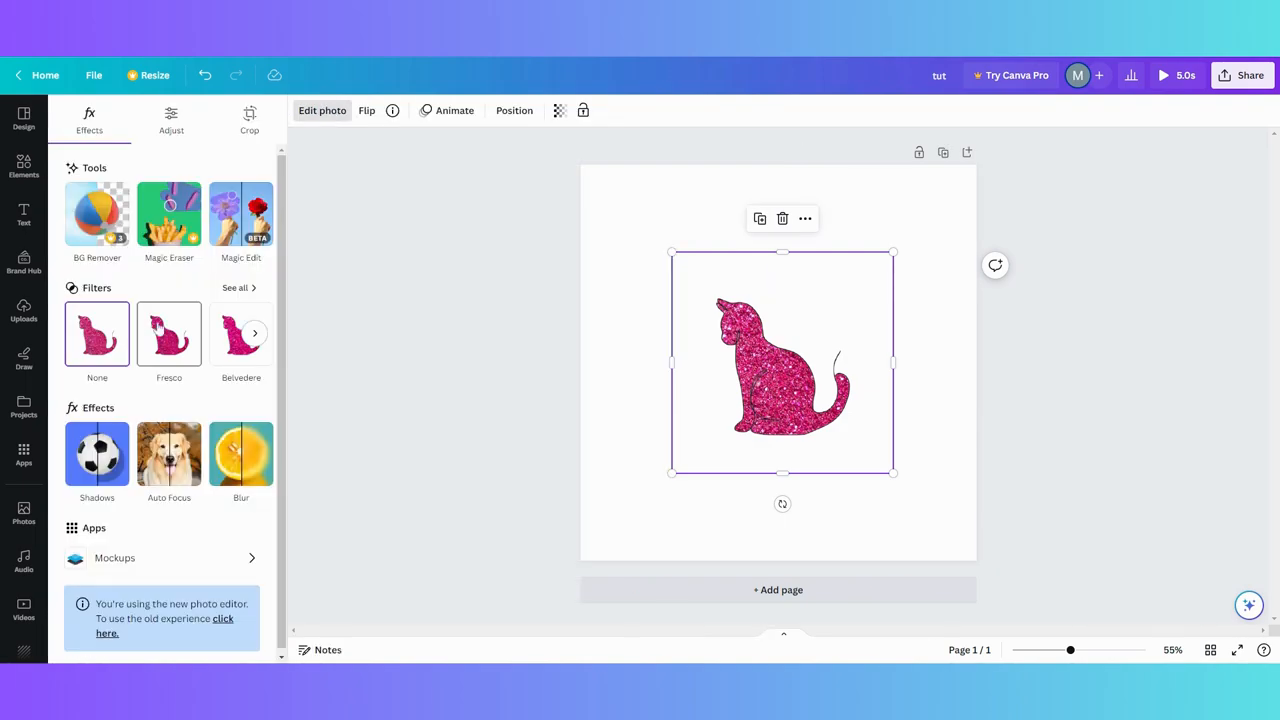